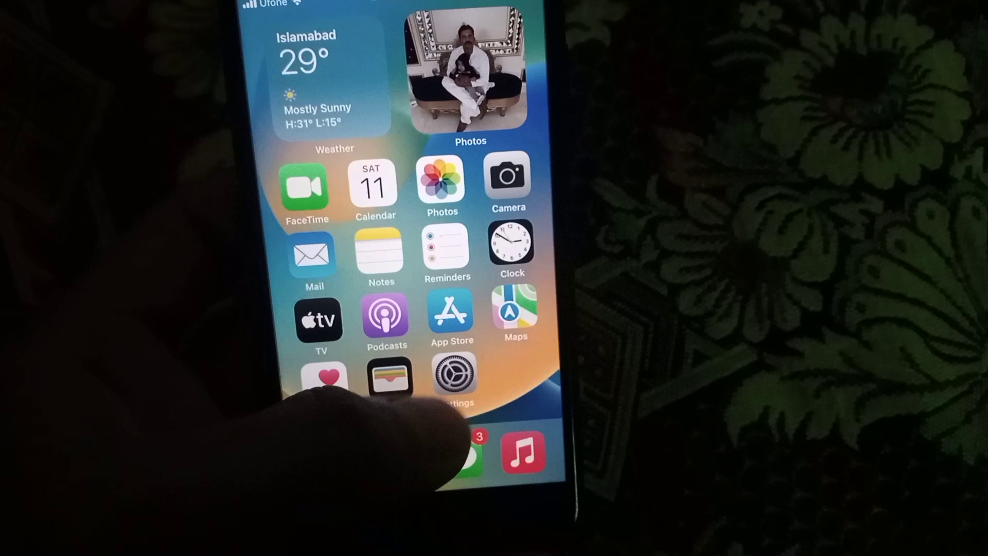
# Step: Launch Settings and scroll down to the Mail, Contacts and Reminders apps
pyautogui.click(452, 377)
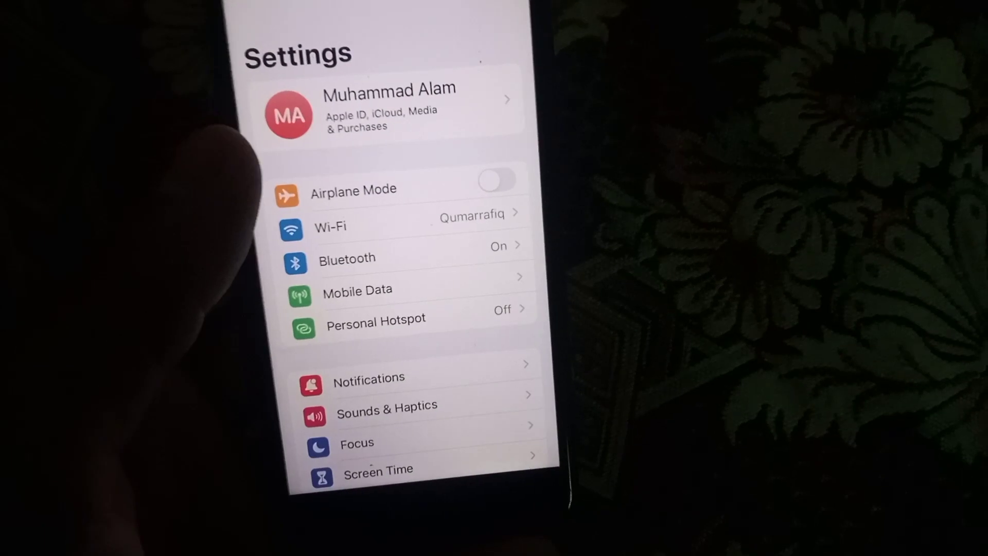
pyautogui.scroll(-3)
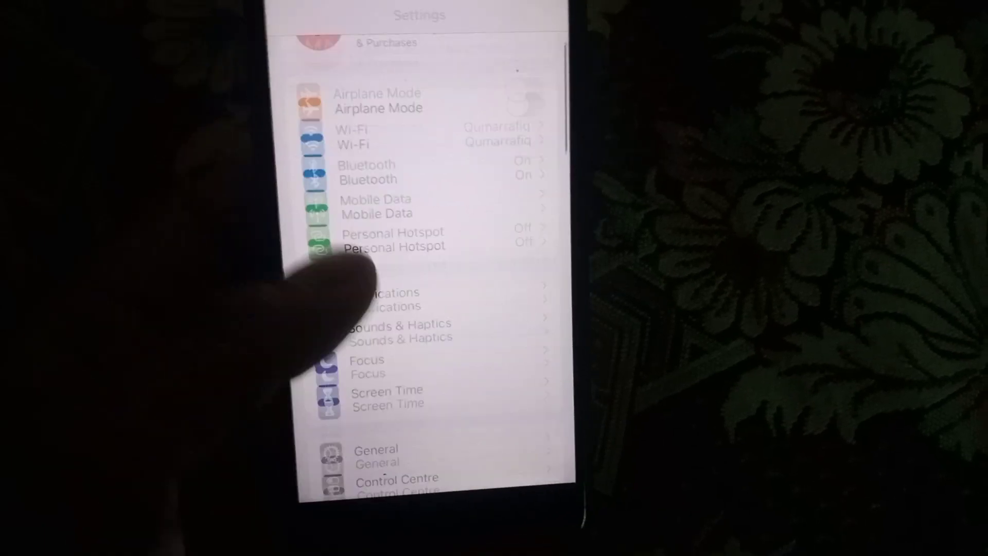
pyautogui.scroll(-3)
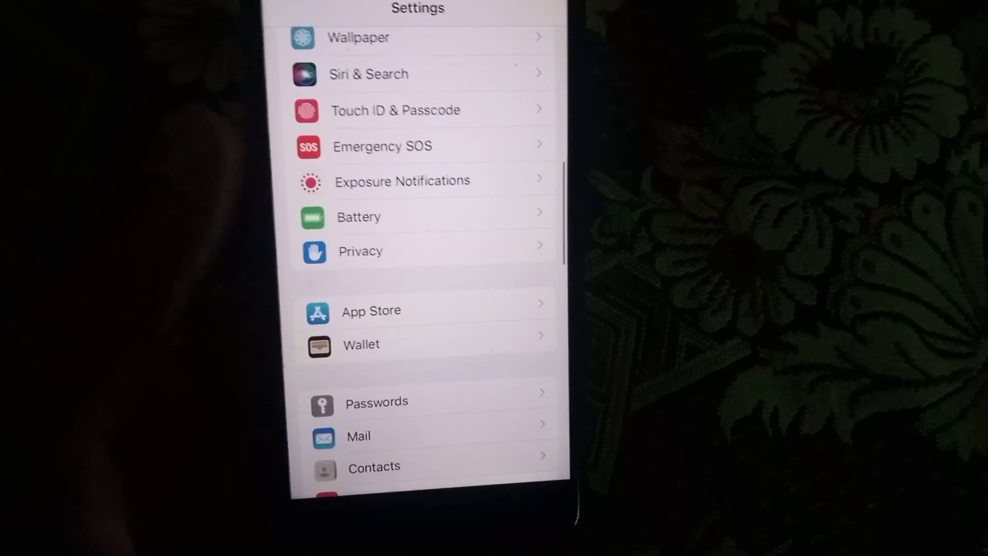
pyautogui.scroll(-3)
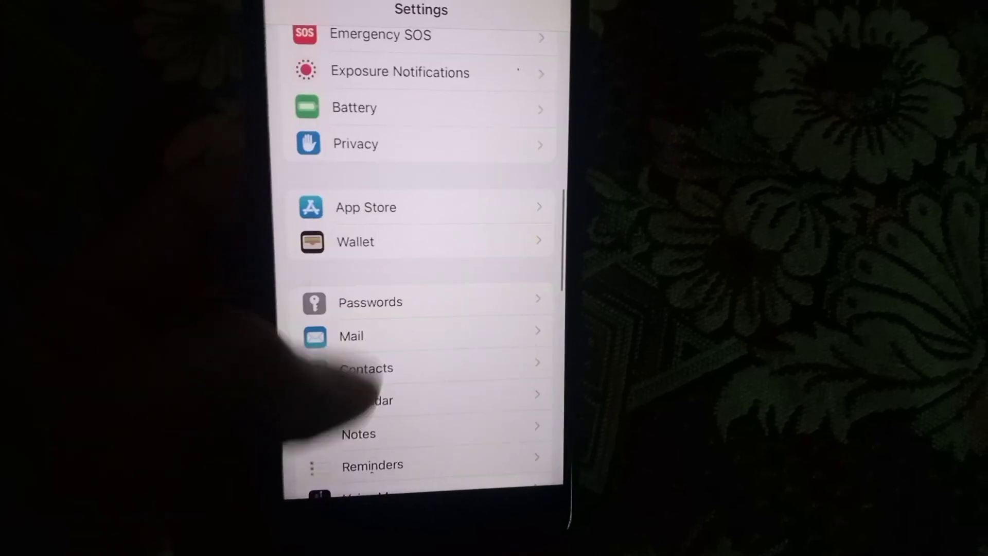
pyautogui.scroll(-3)
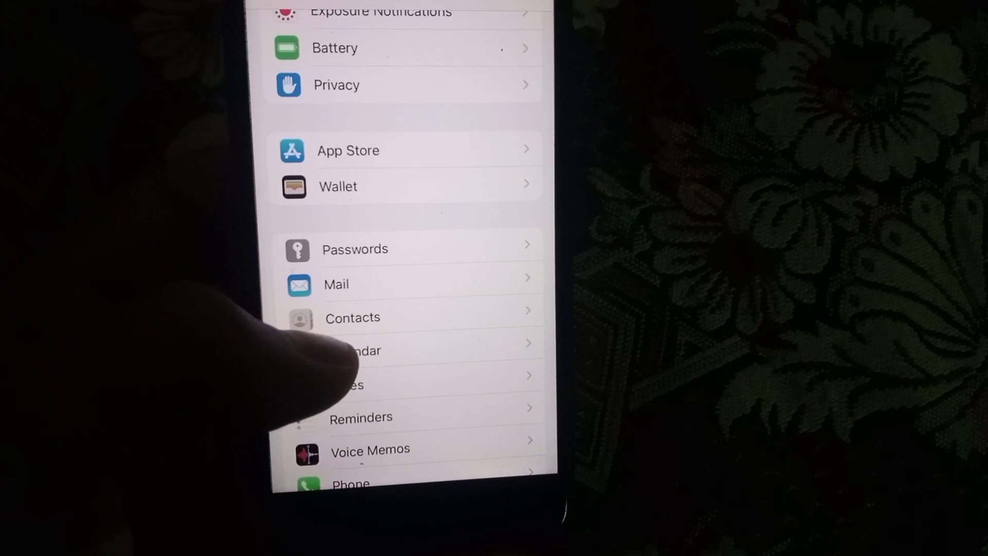
# Step: From Contacts settings, choose Google as the new account and allow google.com sign-in
pyautogui.click(352, 317)
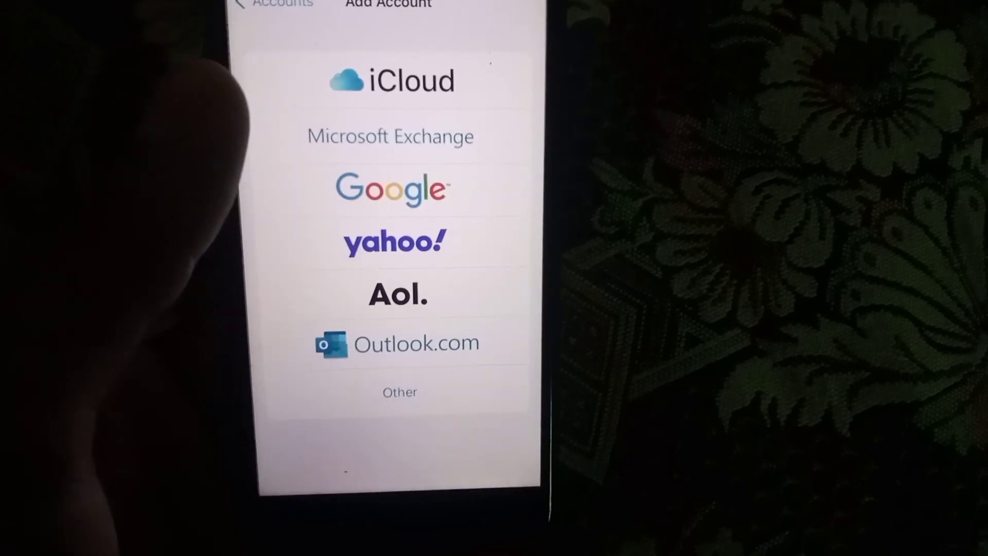
pyautogui.click(391, 189)
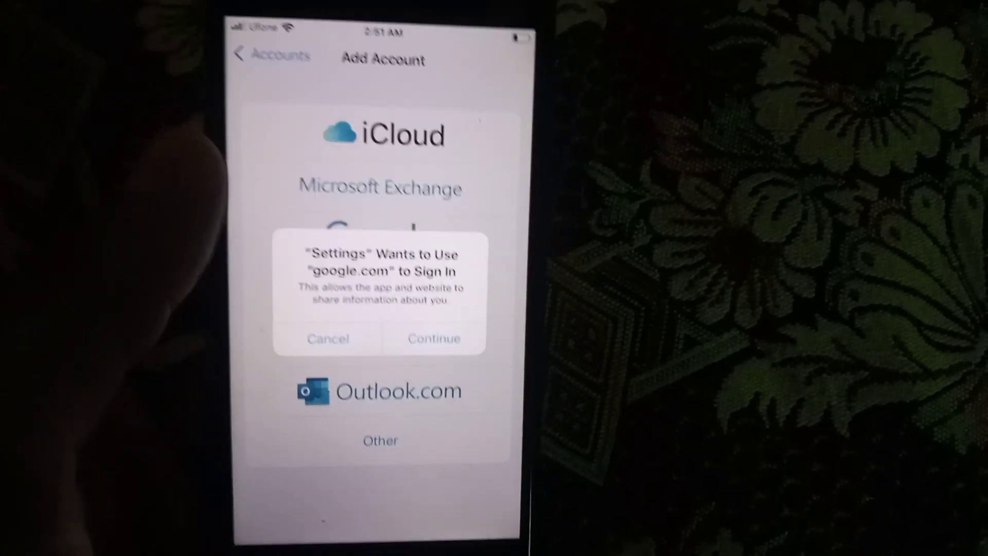
pyautogui.click(433, 339)
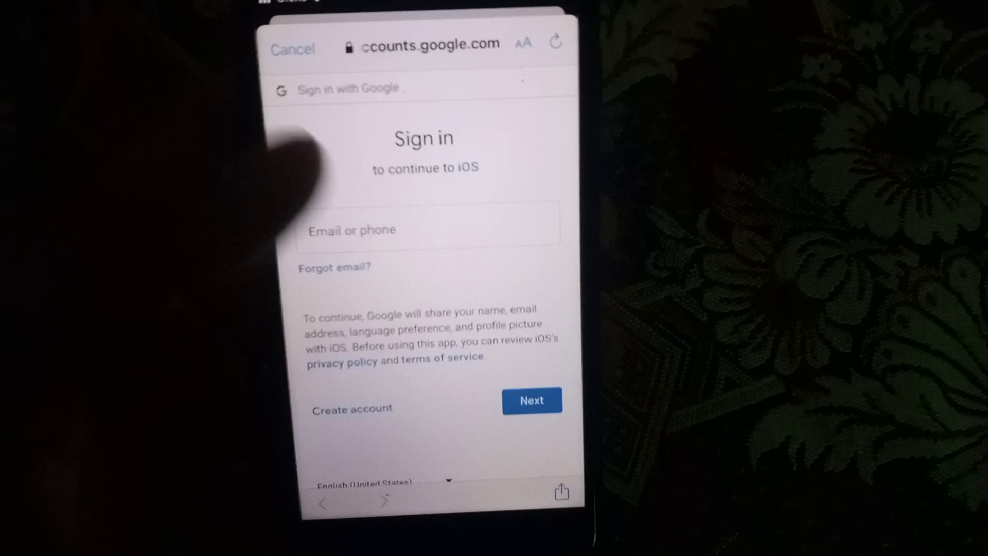
# Step: Enter the Gmail address on Google's sign-in page and pick Google again
pyautogui.click(427, 230)
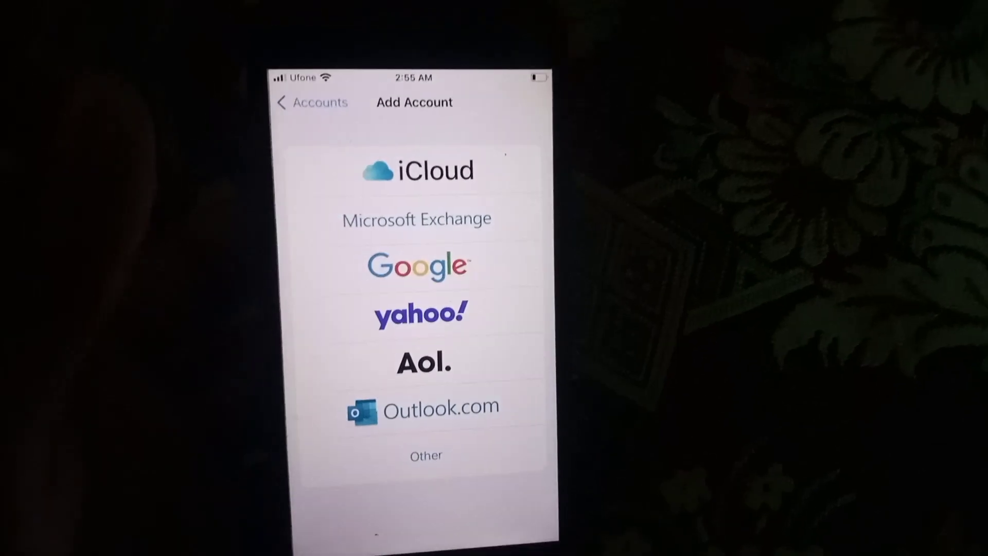
pyautogui.click(417, 265)
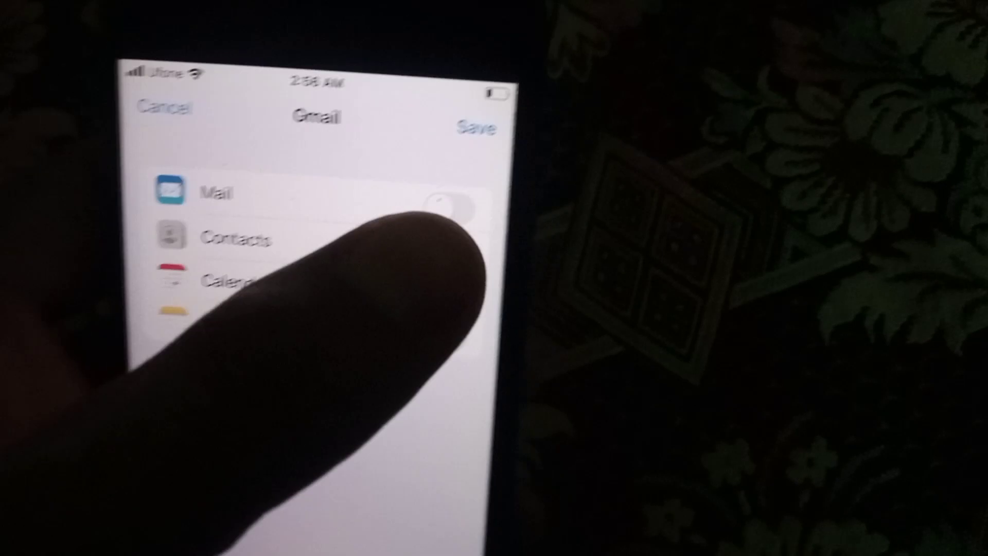
# Step: Turn on Contacts sync for the Gmail account and save it
pyautogui.click(454, 195)
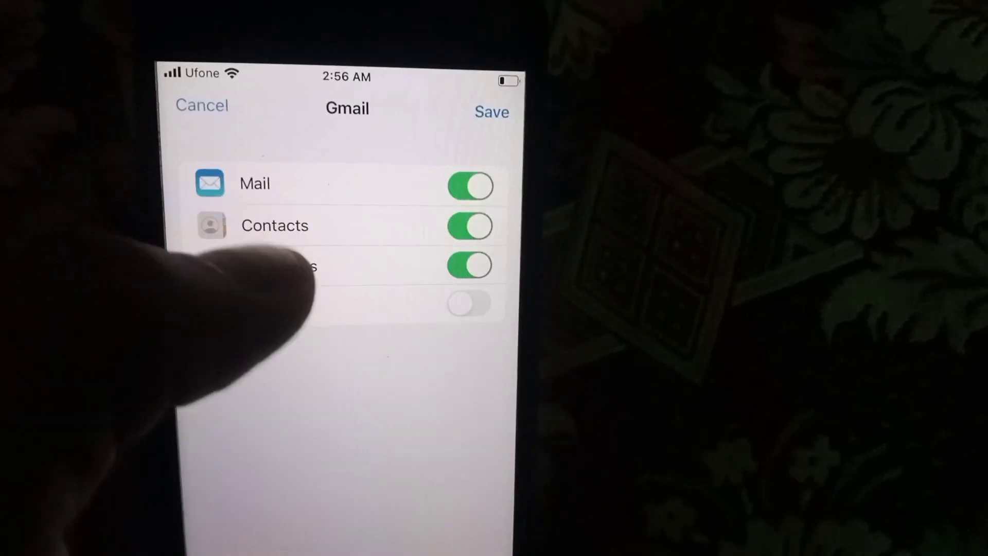
pyautogui.click(491, 112)
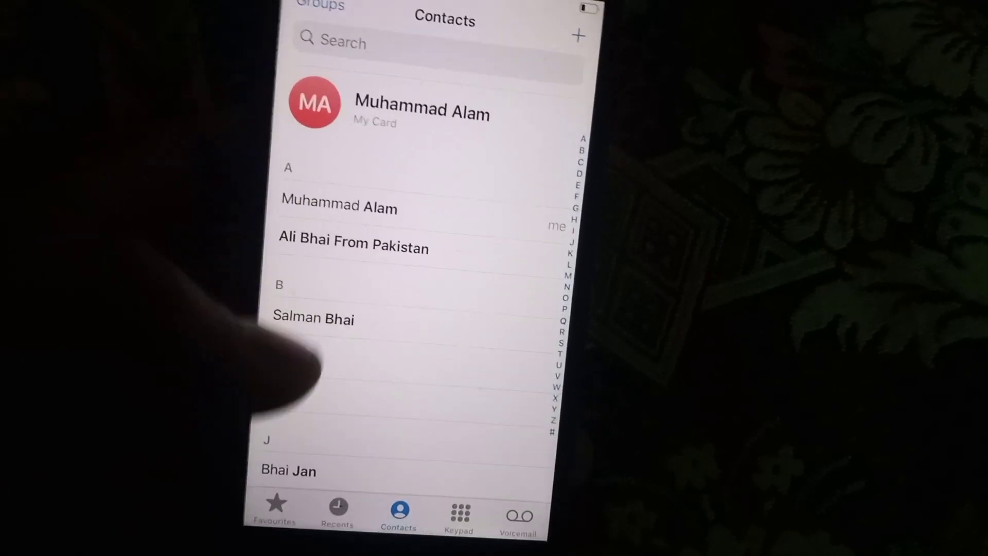
# Step: Scroll the Contacts list and open My Card showing the phone number and Gmail address
pyautogui.scroll(-3)
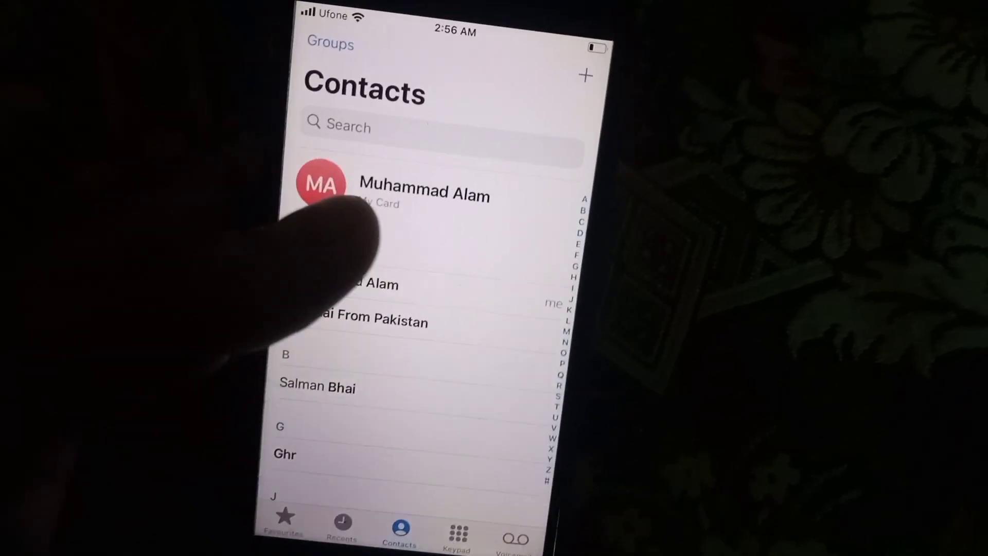
pyautogui.click(424, 194)
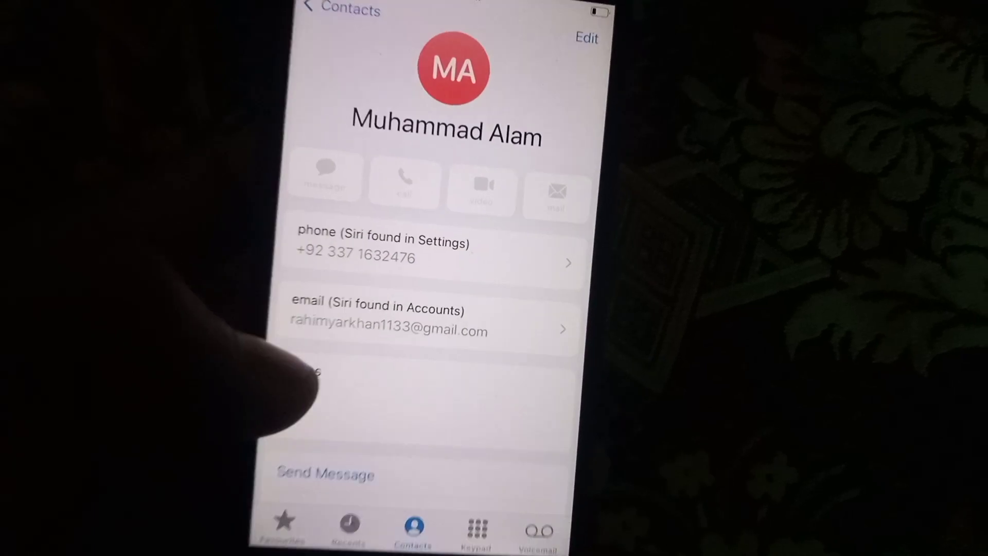